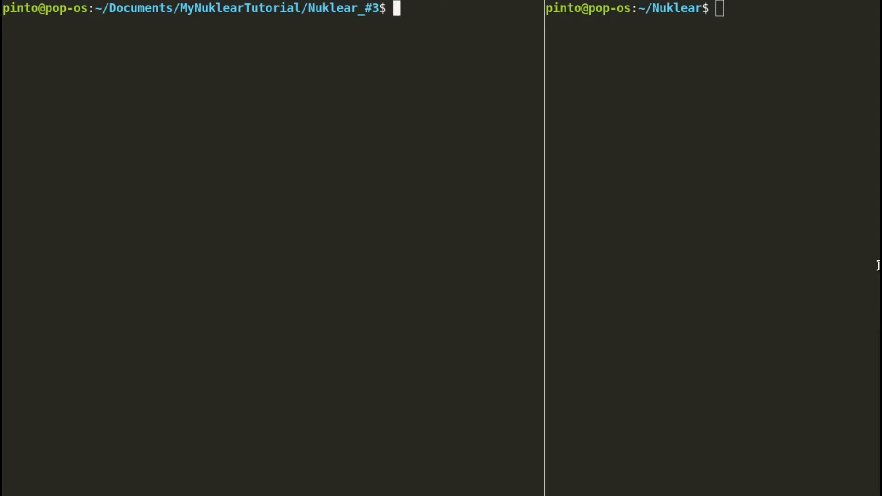
Rebuild and launch the demo with make && ./bin/demo
text(make && ./bin/demo)
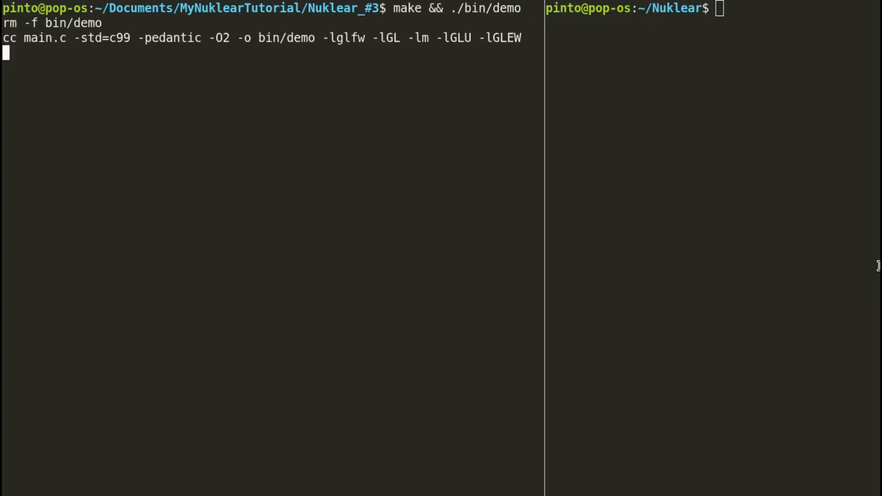
key(Return)
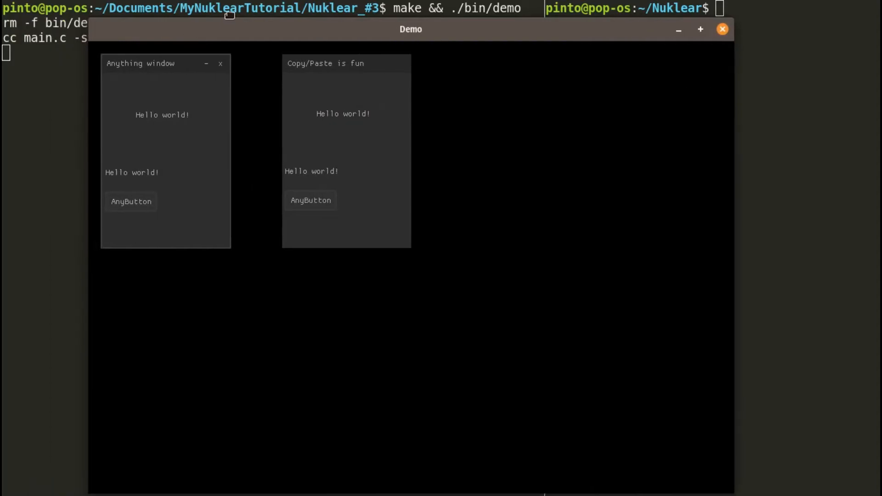
Move and collapse the Anything window, then close the demo
drag(139, 63, 200, 114)
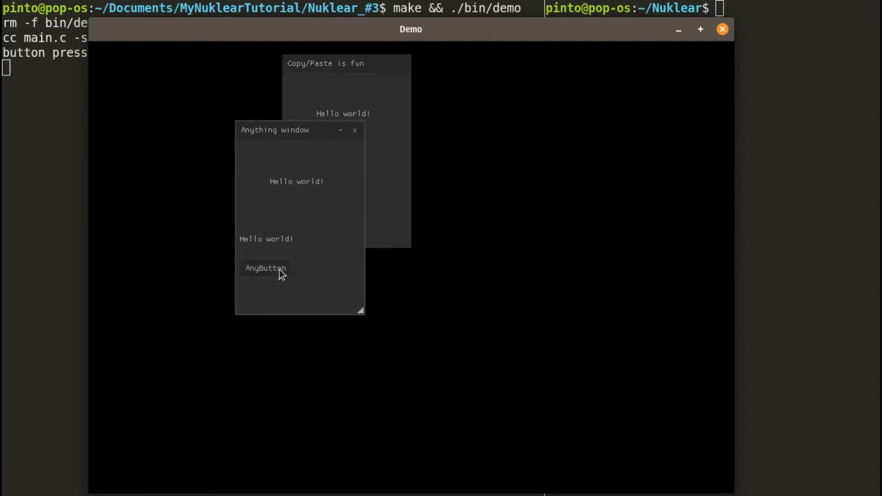
click(341, 131)
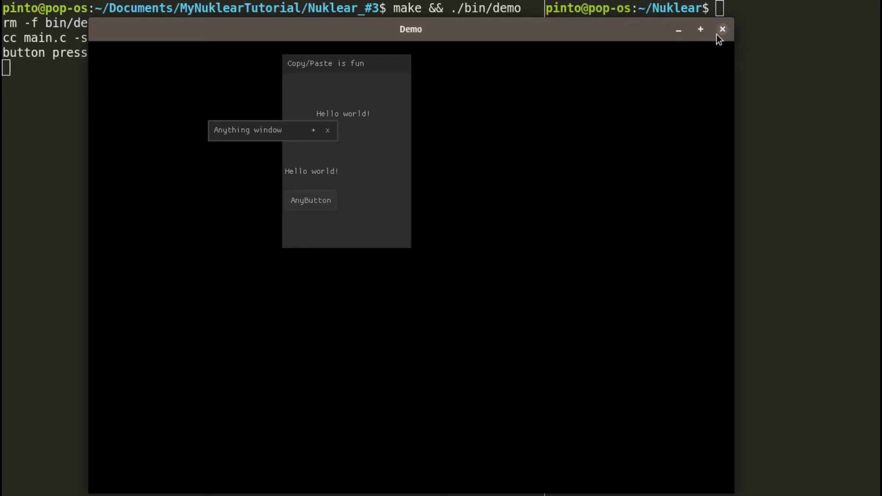
click(722, 29)
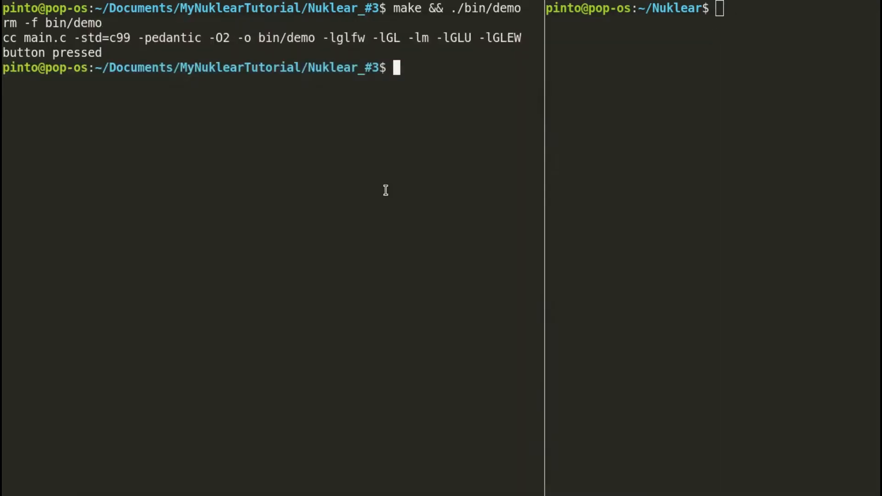
mouse_move(384, 187)
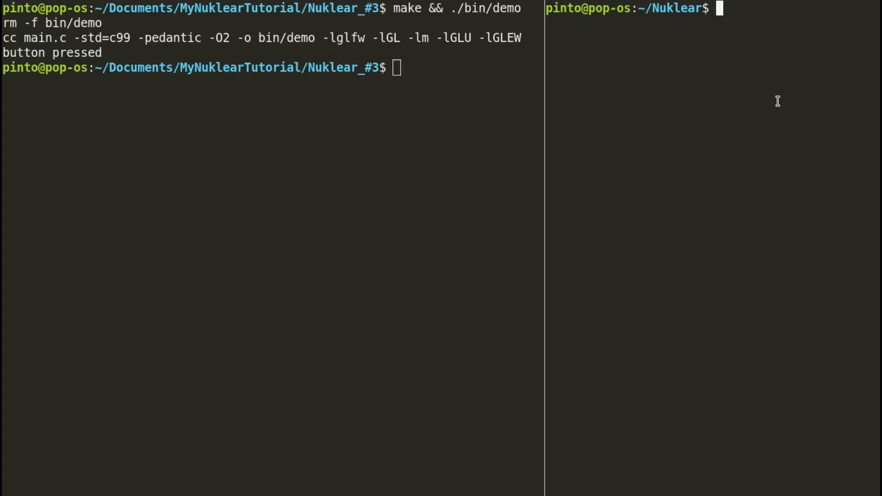
mouse_move(878, 191)
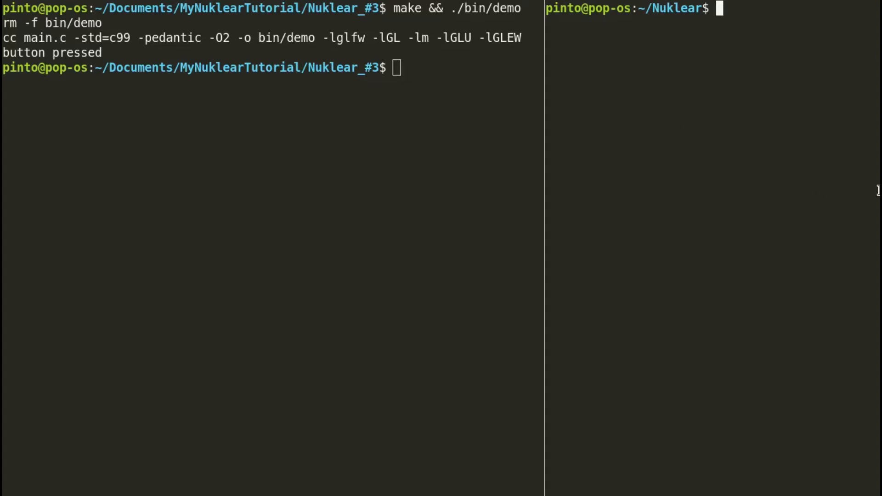
List the Nuklear repo top level, then its demo folder, and mark style.c in the listing
text(tree -L 1)
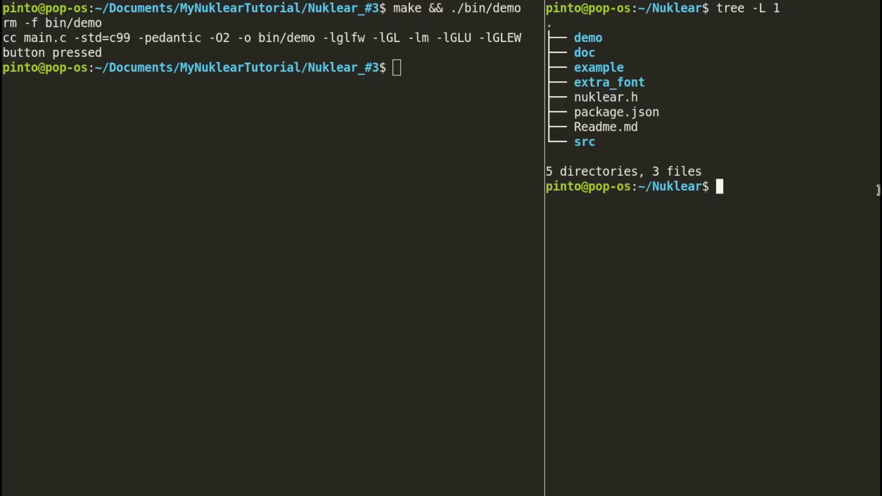
text(cd demo)
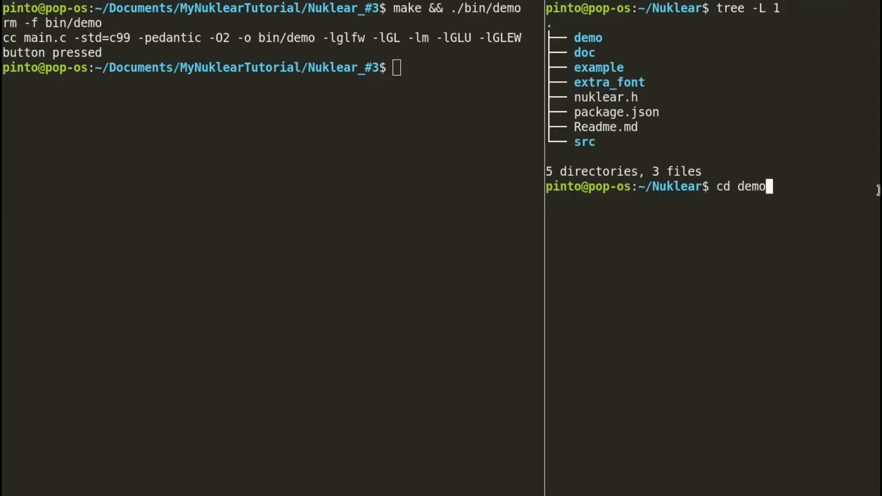
text(tree -L 1)
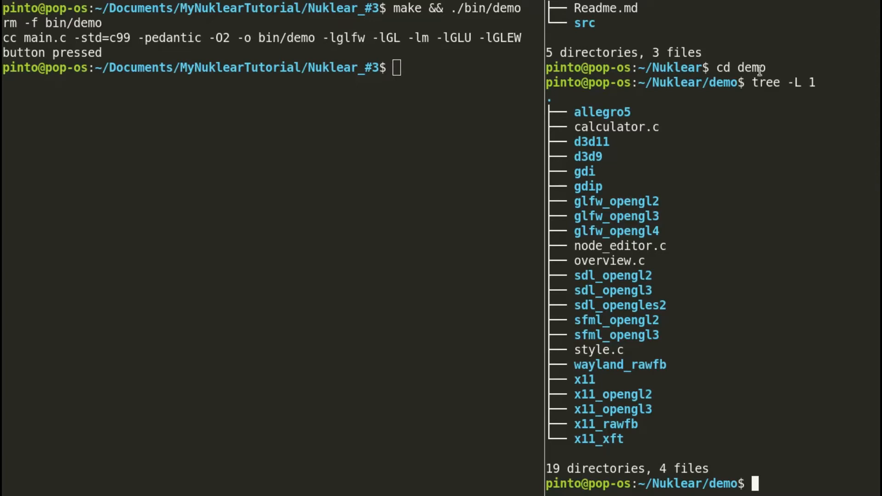
double_click(598, 349)
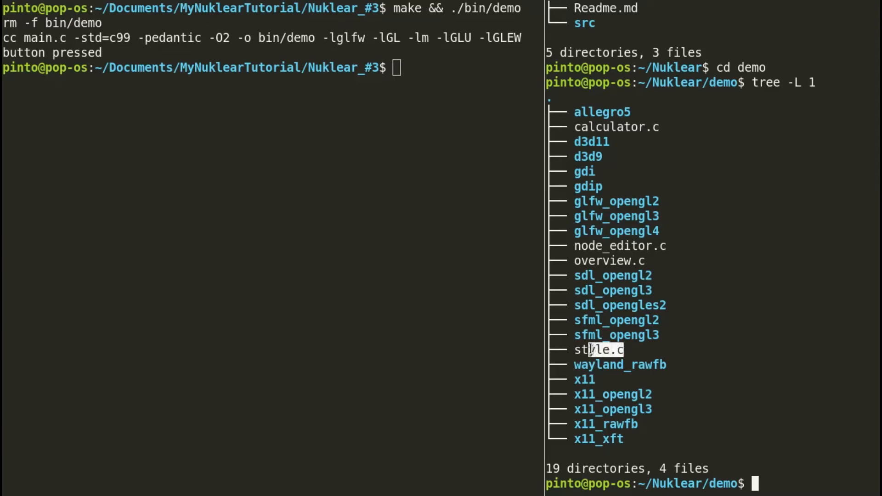
double_click(597, 351)
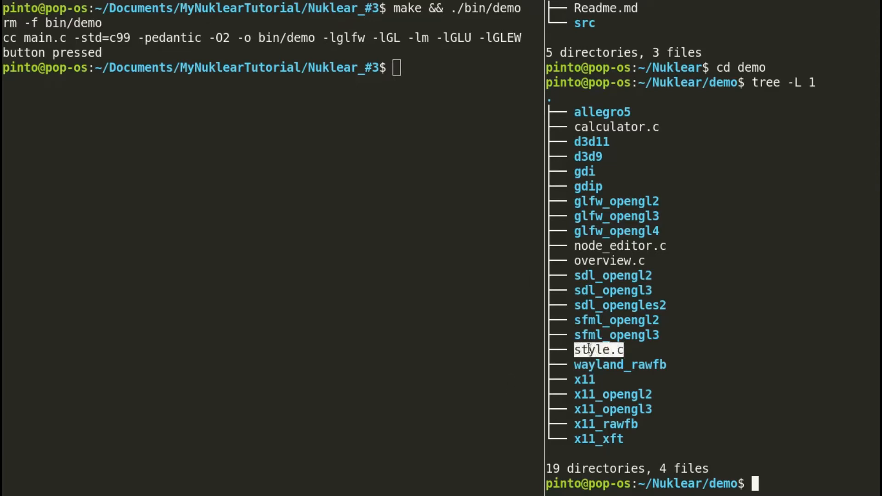
mouse_move(325, 188)
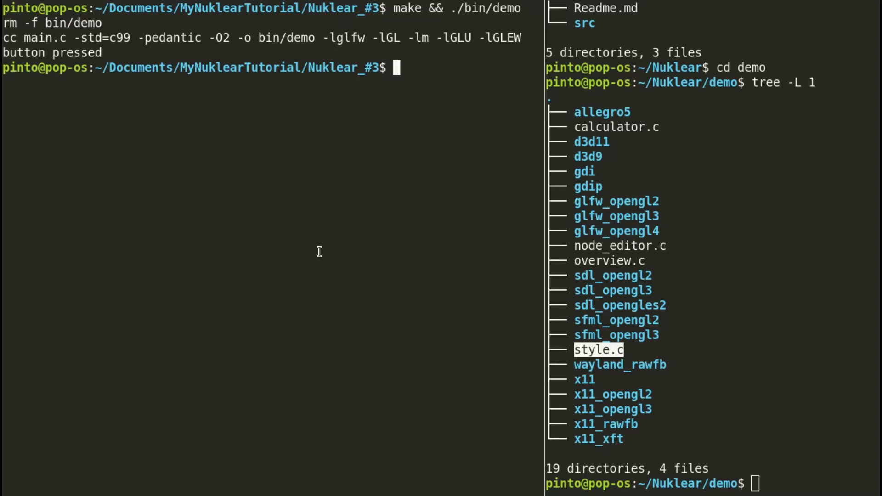
List the tutorial project folder with tree -L 1, showing main.c, Makefile, nuklear headers and style.c
text(ll)
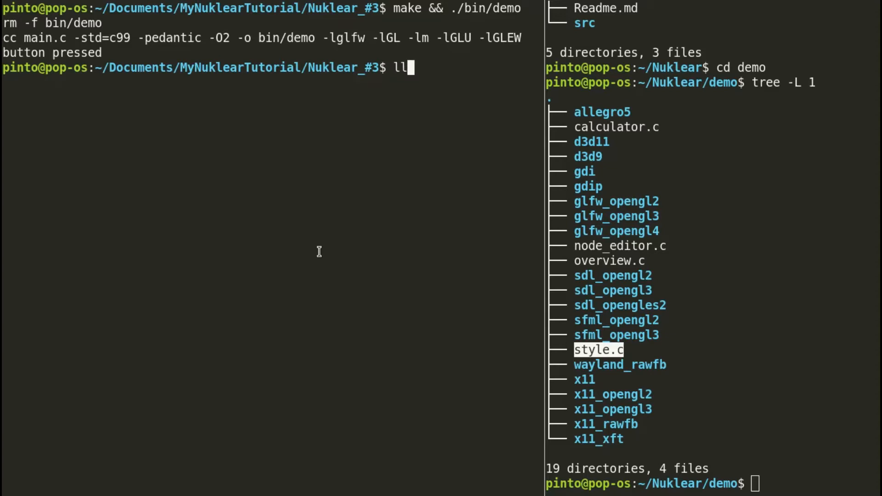
text(tree -L 1)
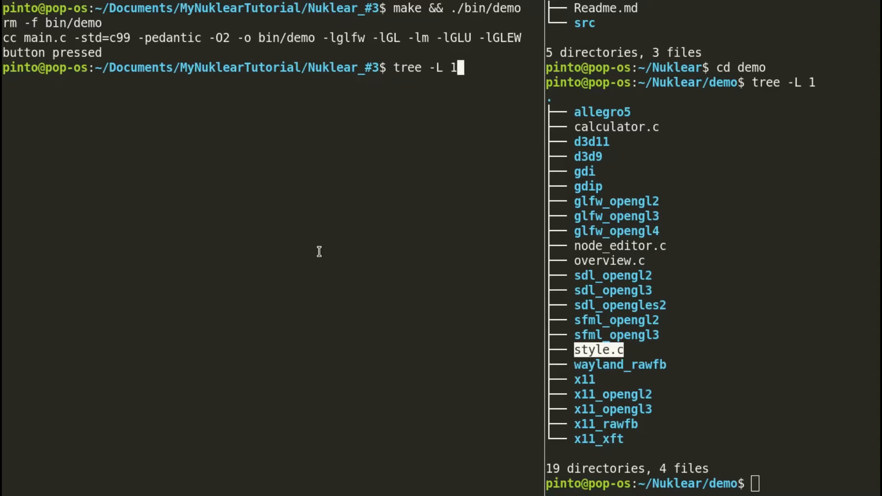
key(Return)
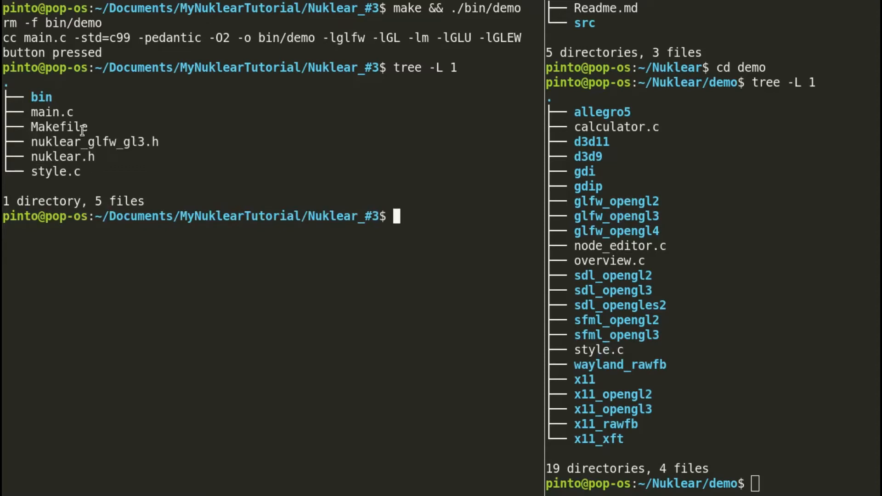
double_click(49, 111)
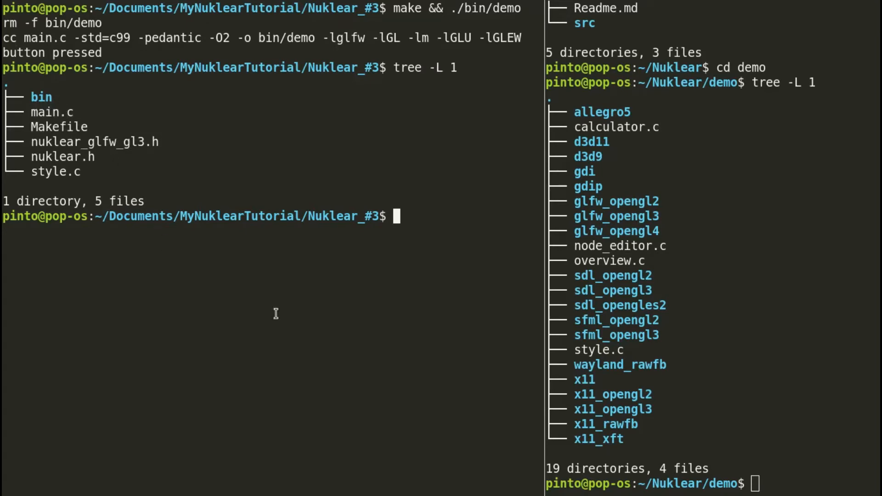
mouse_move(307, 326)
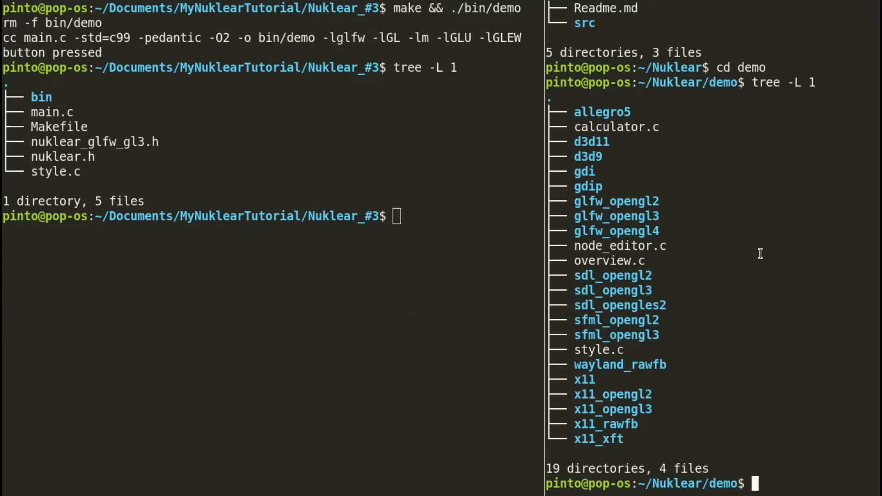
mouse_move(750, 248)
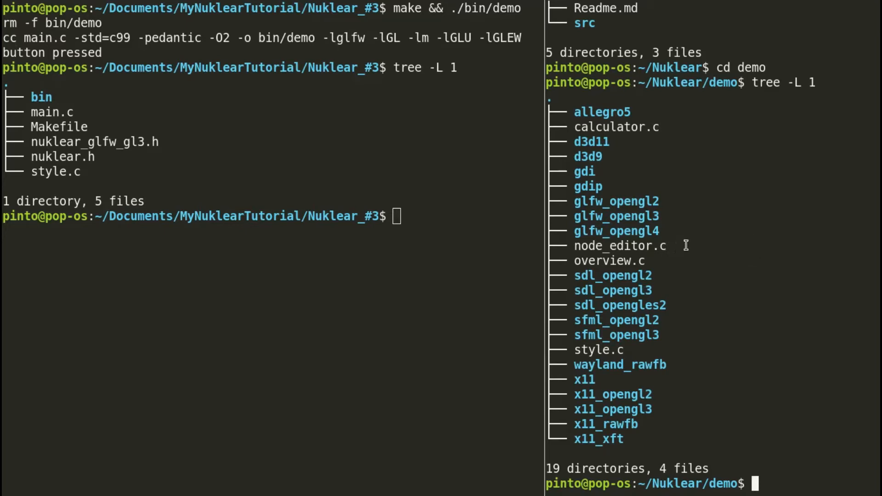
text(cd)
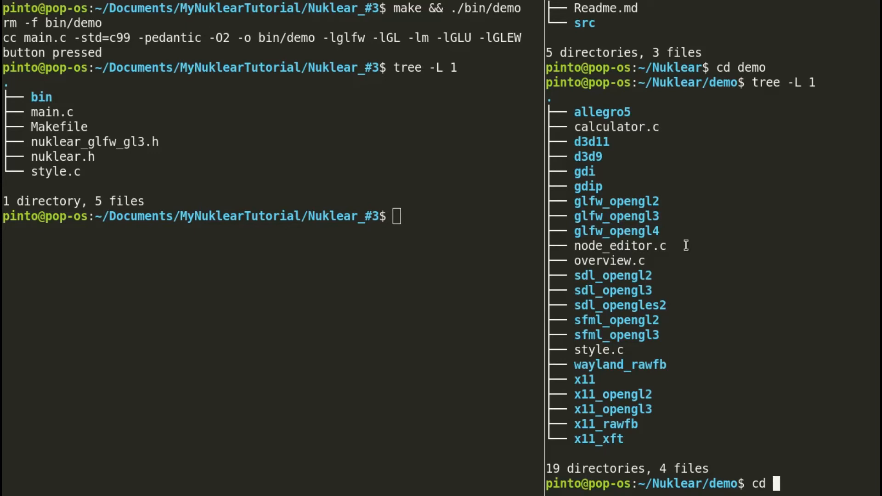
Scroll the example main.c to the INCLUDE_STYLE block and highlight the #include "../style.c" line
text(glfw_opengl3/)
text(ls)
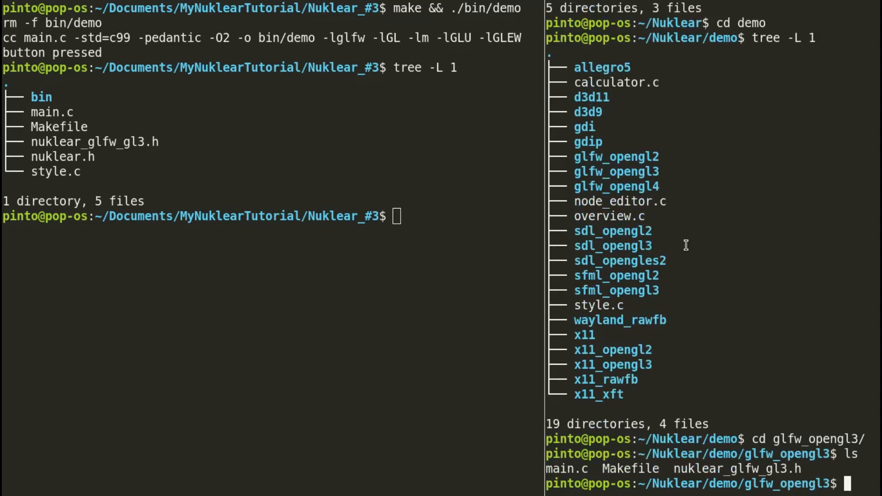
text(nvi)
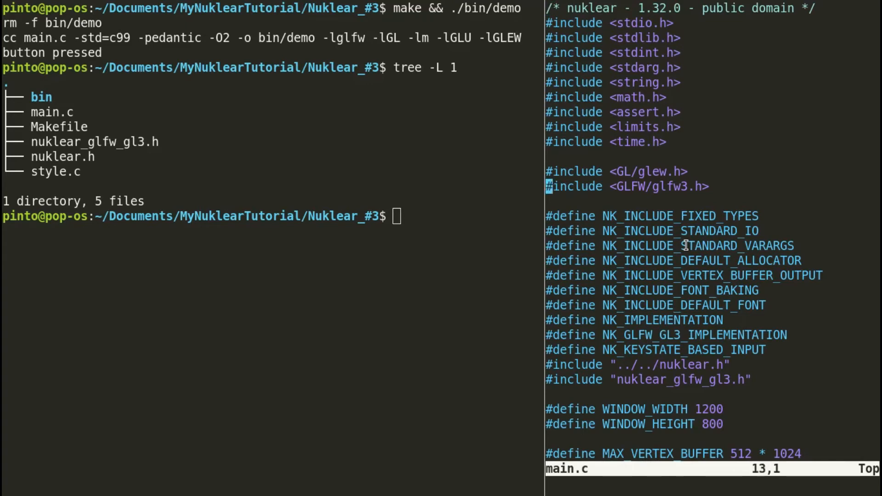
scroll(down, 3)
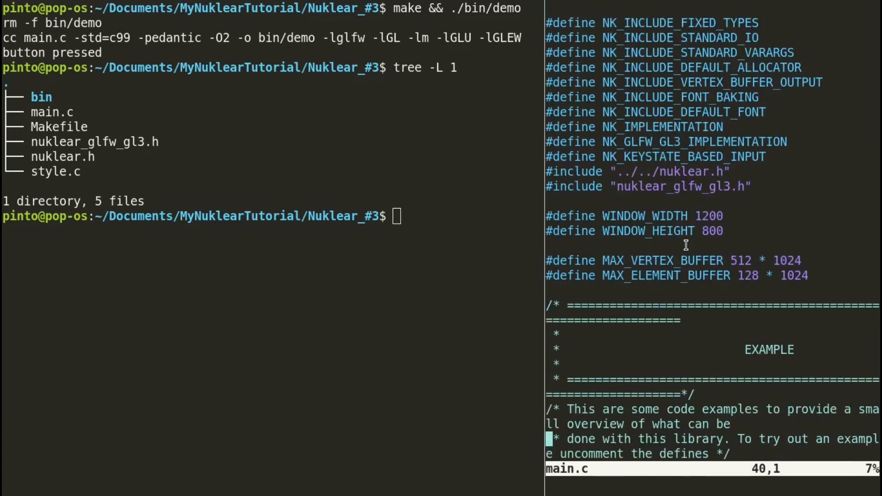
scroll(down, 3)
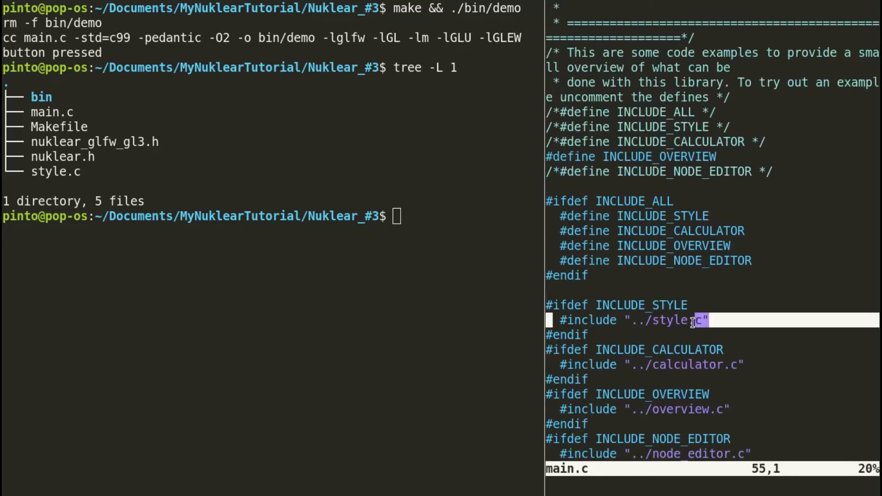
right_click(693, 319)
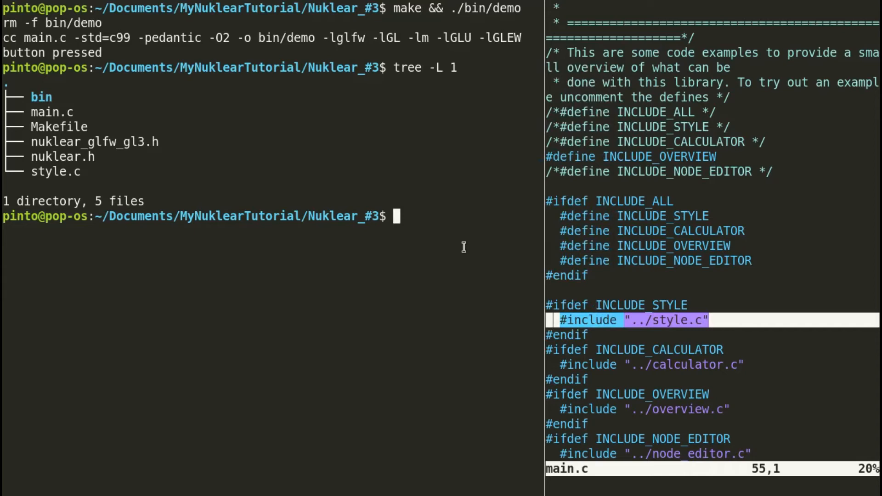
Open the project's main.c in Neovim to add the style.c include
text(nvim)
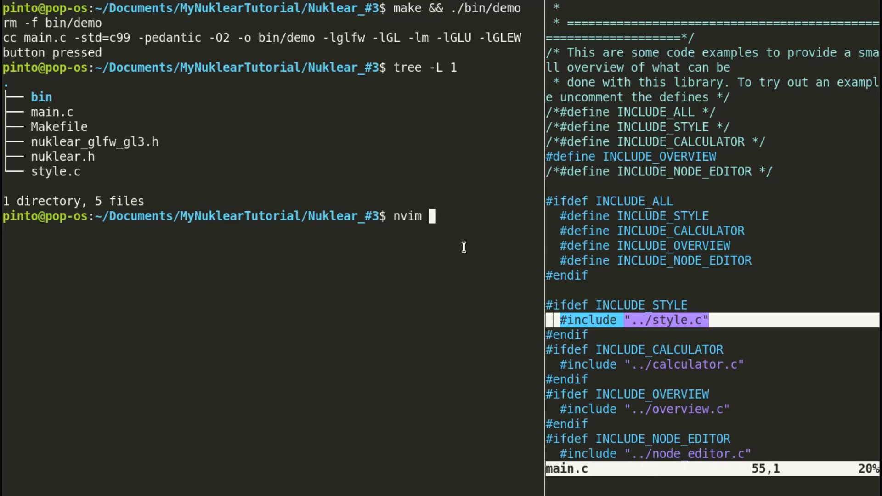
text(mai.c)
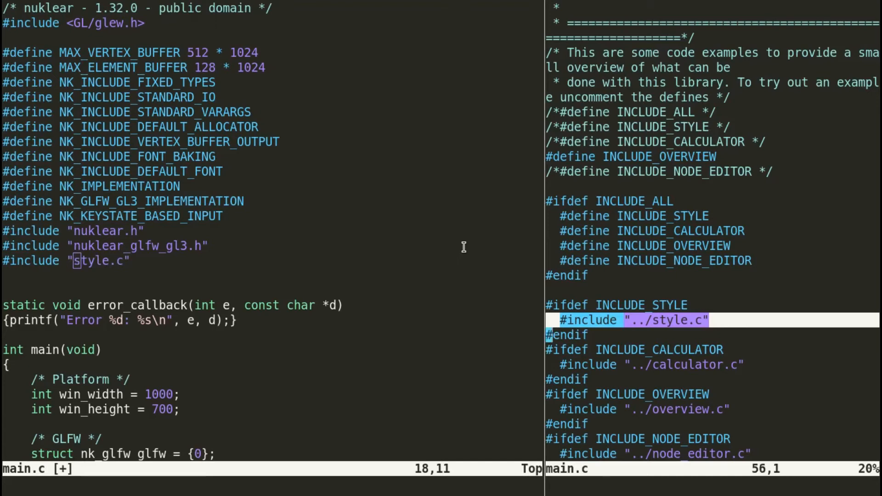
Scroll the reference main.c down to the set_style examples
scroll(down, 3)
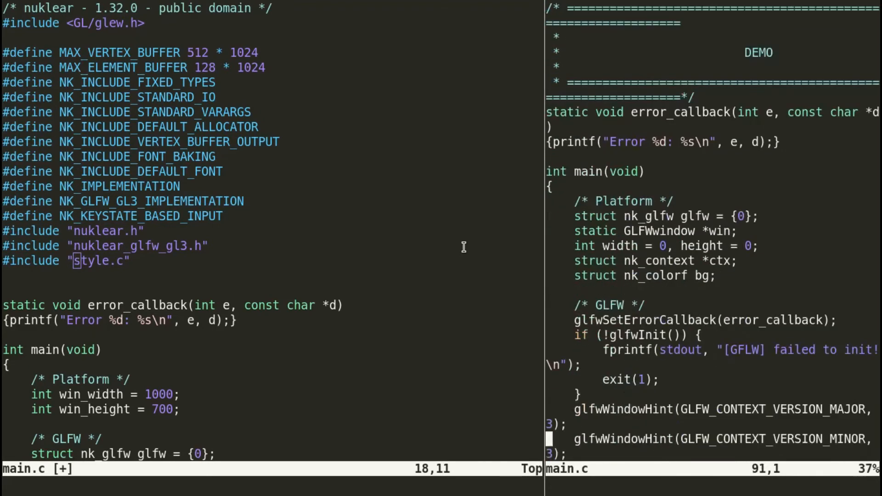
scroll(down, 3)
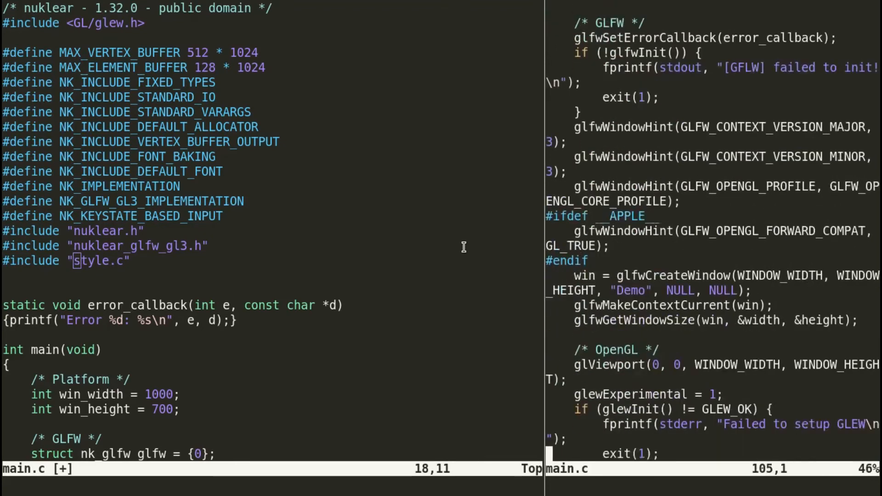
scroll(down, 3)
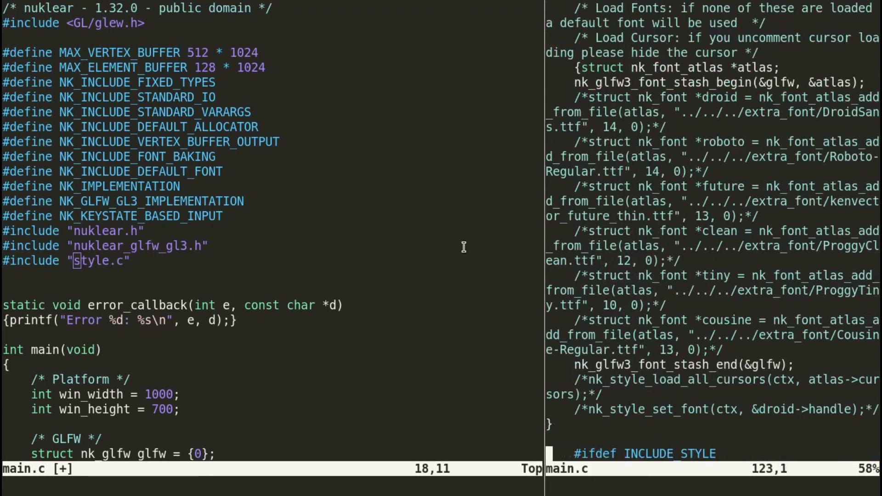
scroll(down, 3)
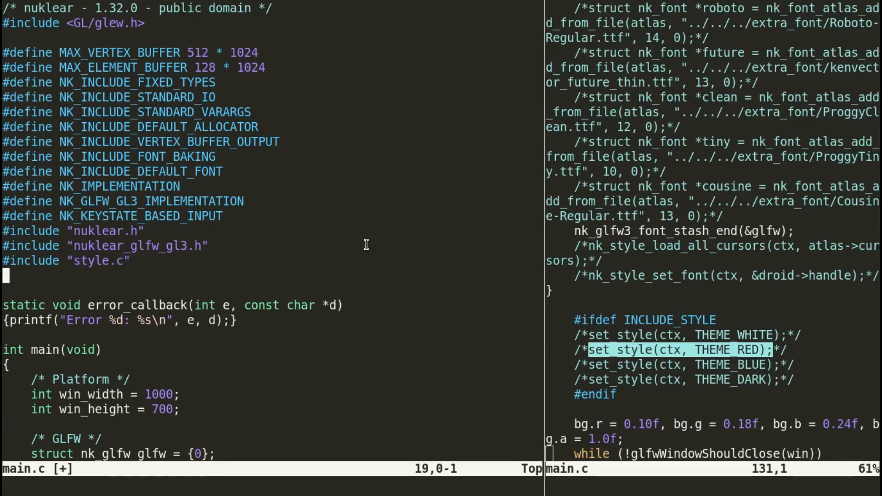
scroll(down, 3)
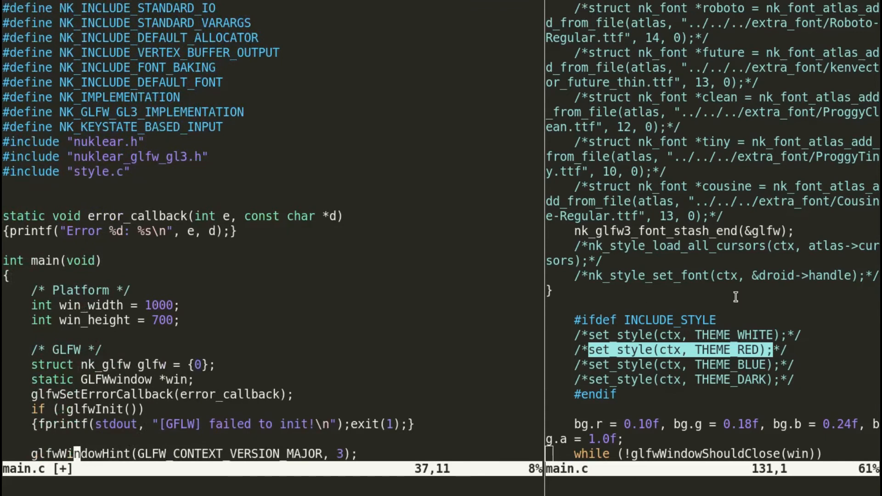
scroll(down, 3)
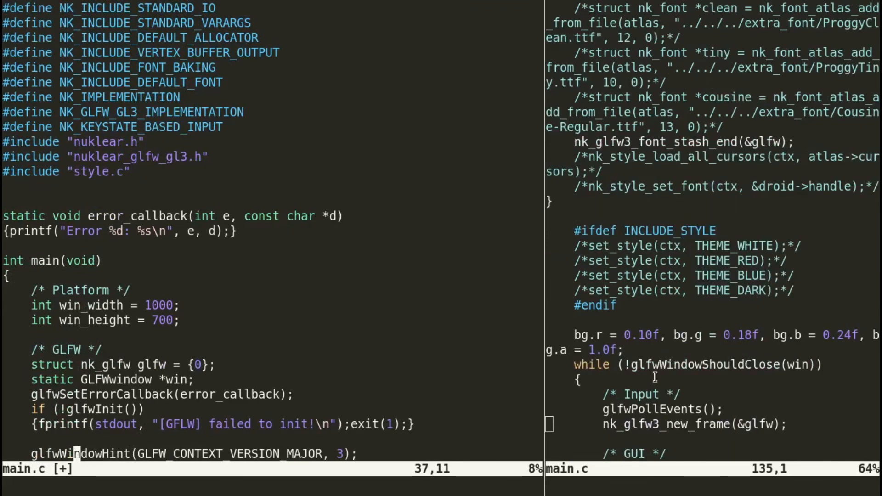
mouse_move(709, 365)
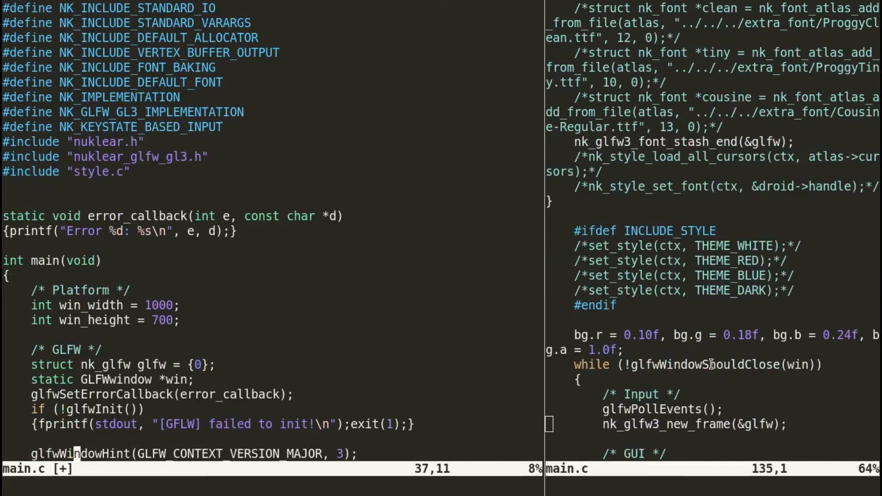
mouse_move(213, 352)
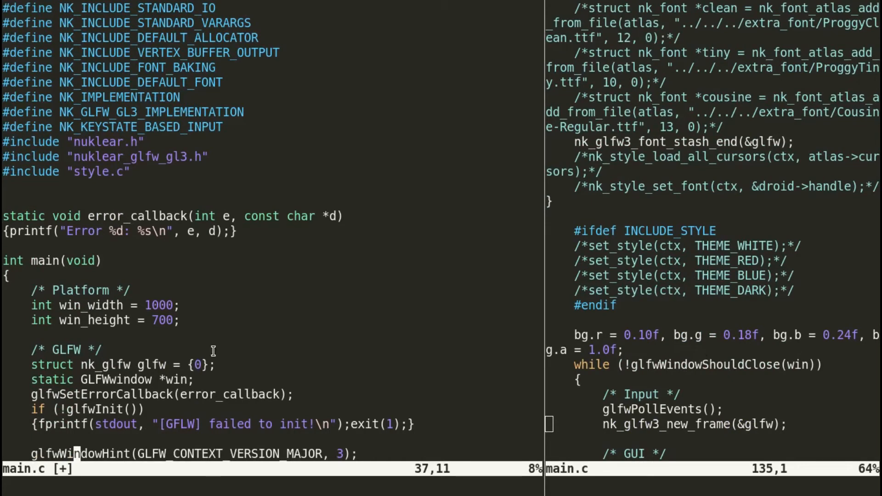
scroll(down, 3)
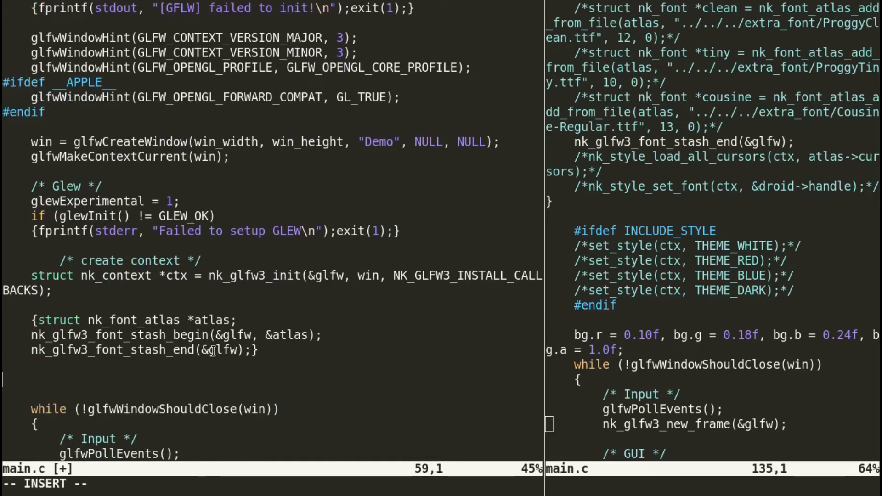
Insert set_style(ctx, THEME_RED) after the font stash setup, then save and close with :x
text(set_style(ctx, THEME_RED);)
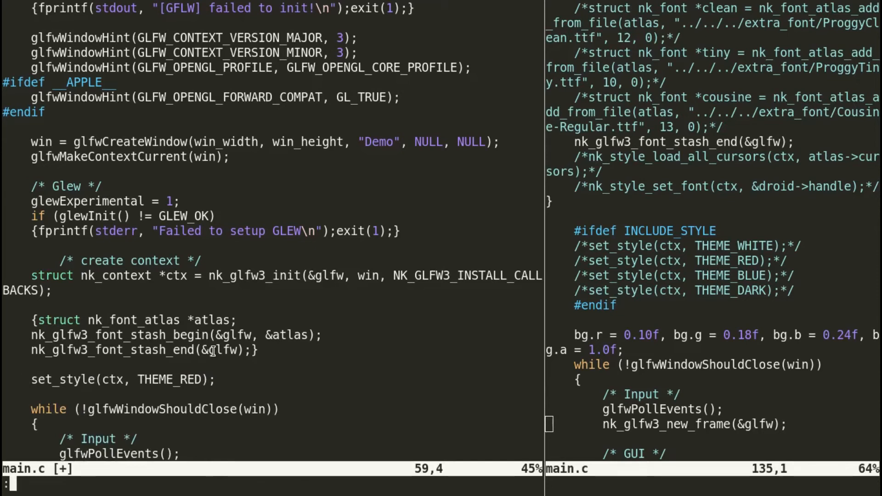
text(x)
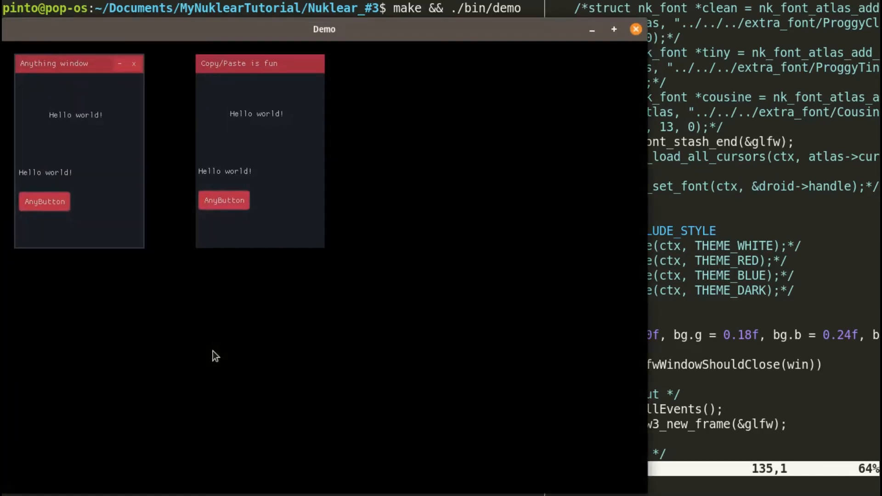
mouse_move(197, 45)
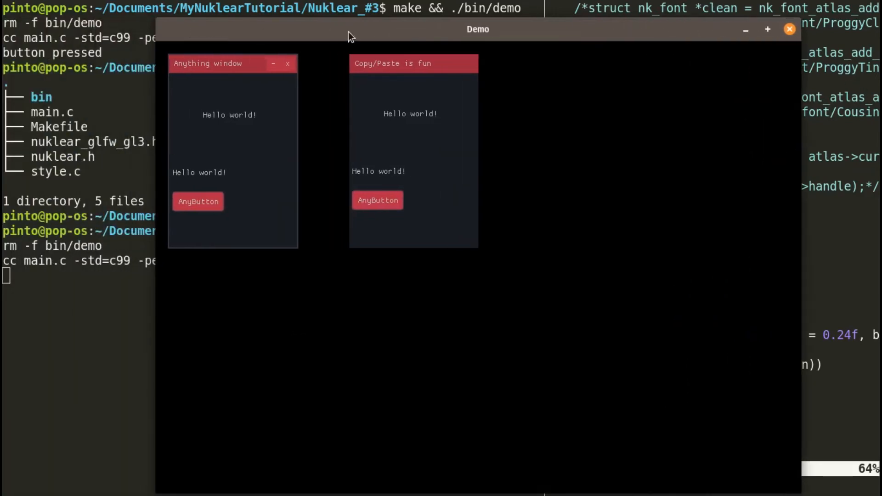
Trigger AnyButton twice, expand and reposition the Anything window, then close the demo
click(198, 201)
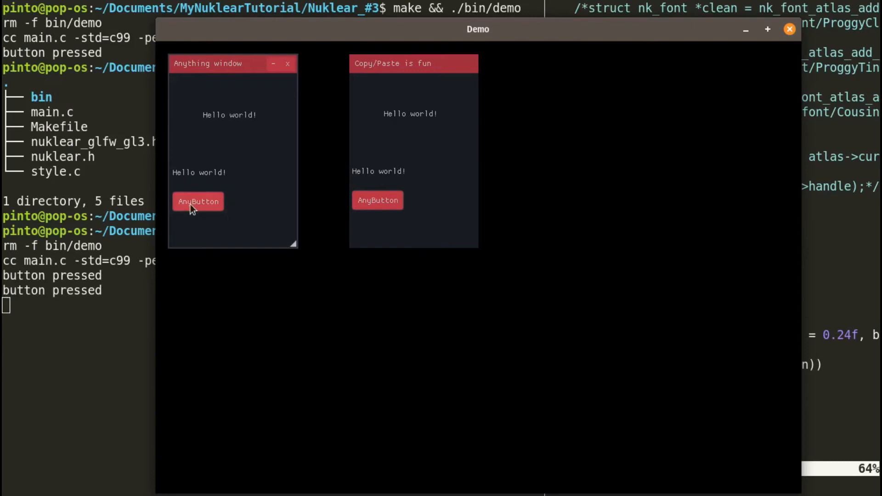
click(198, 201)
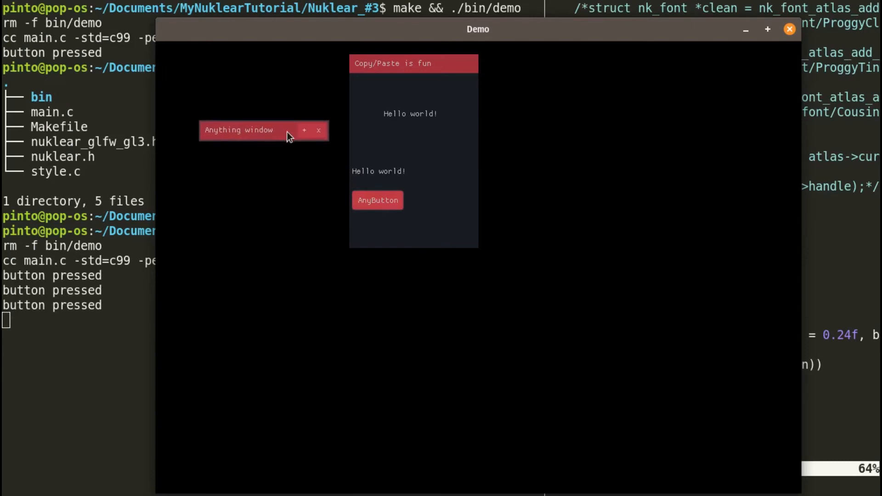
click(304, 131)
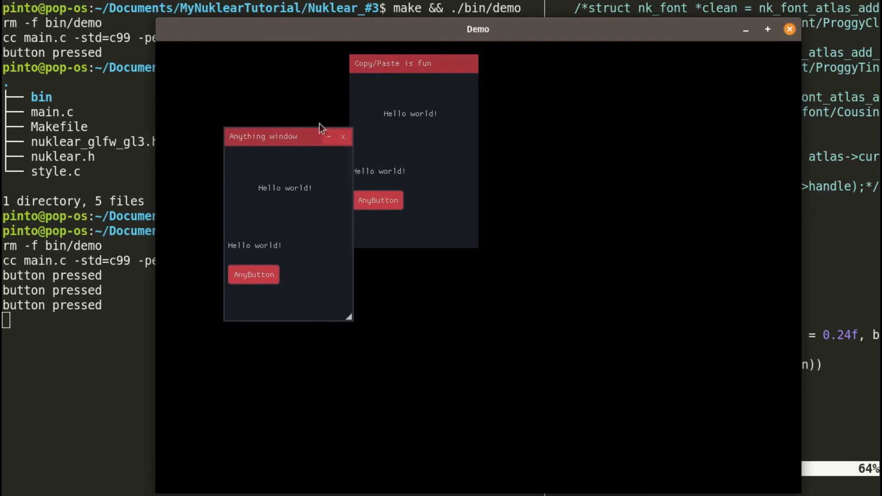
mouse_move(282, 146)
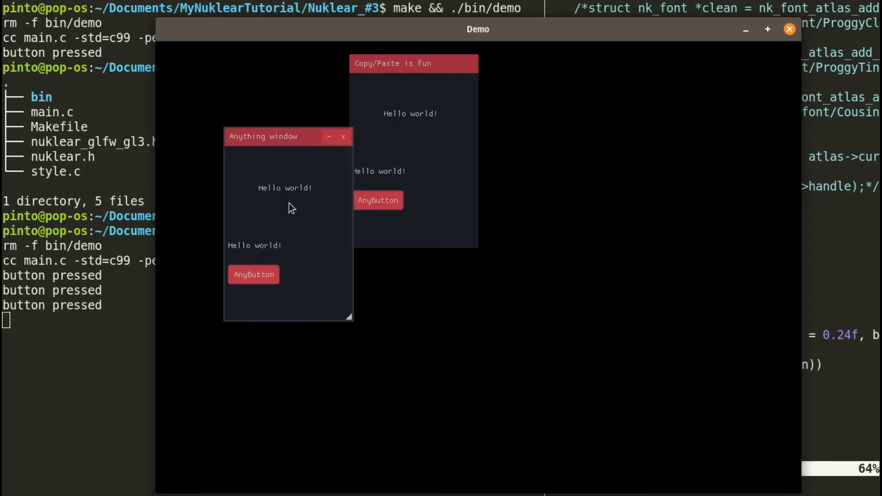
drag(263, 136, 234, 194)
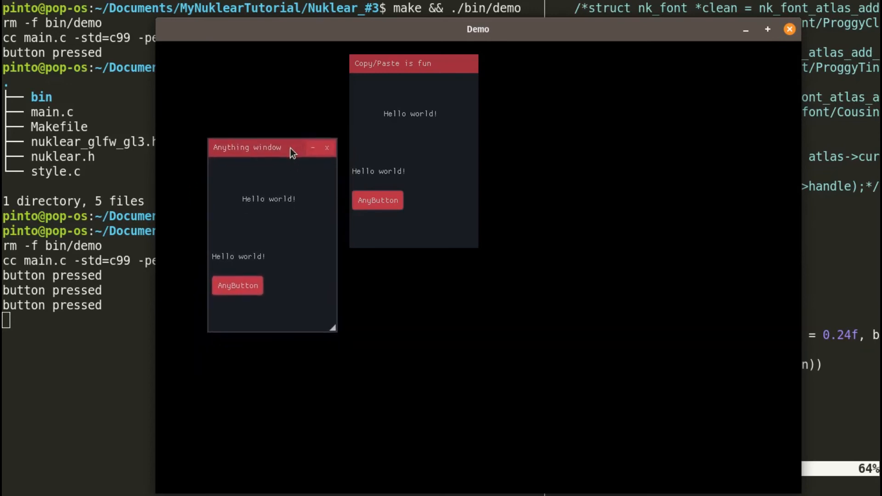
mouse_move(786, 31)
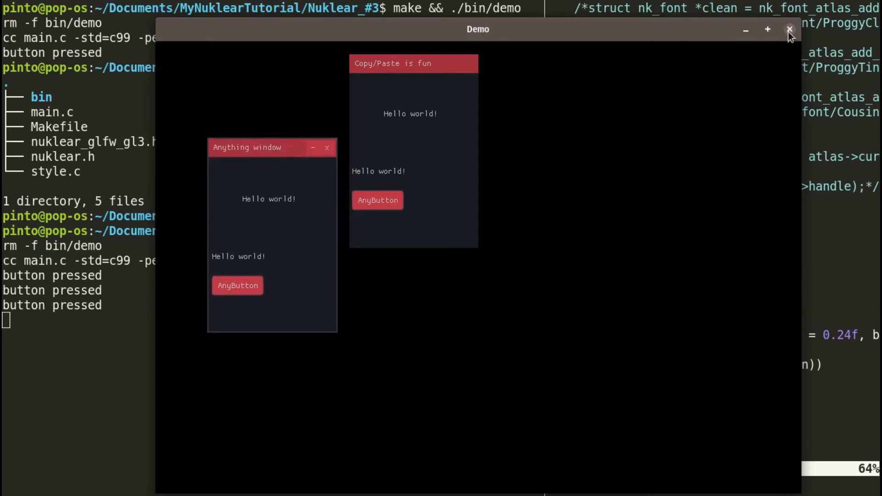
click(788, 30)
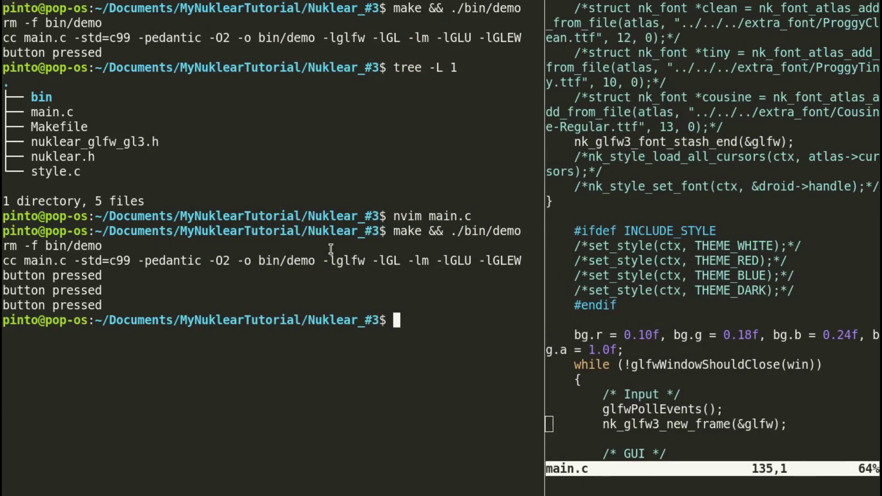
Open style.c in Neovim with nvim style.c
text(n)
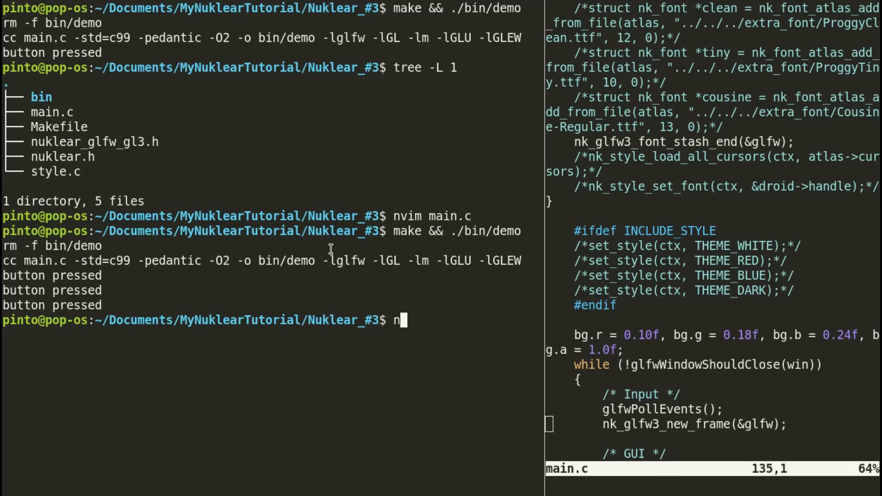
text(vim)
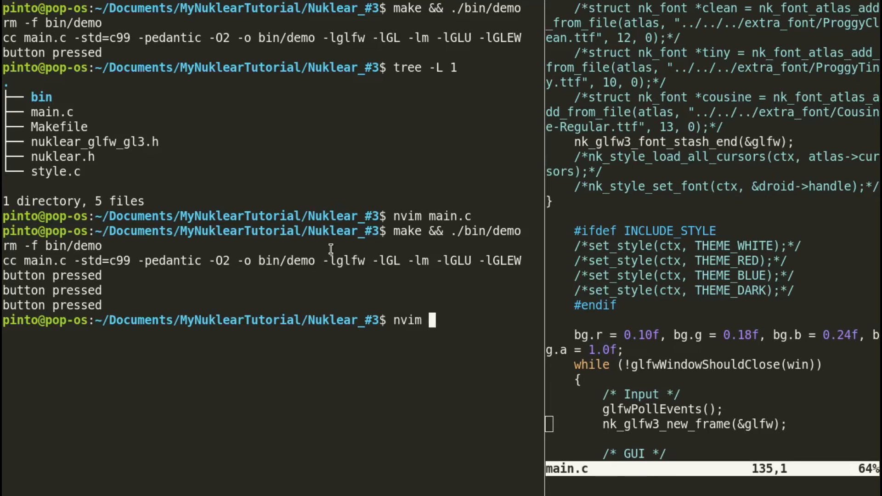
text(style.c)
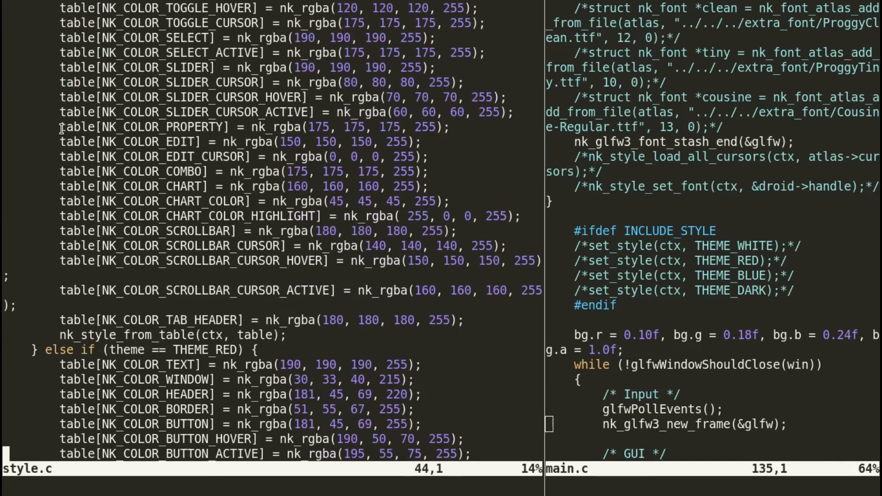
Scroll style.c down to the THEME_RED colour block
scroll(down, 3)
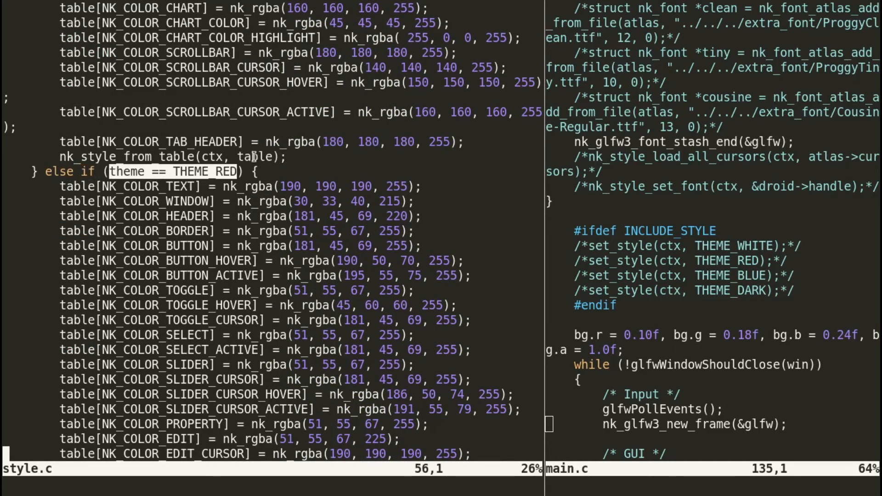
scroll(down, 3)
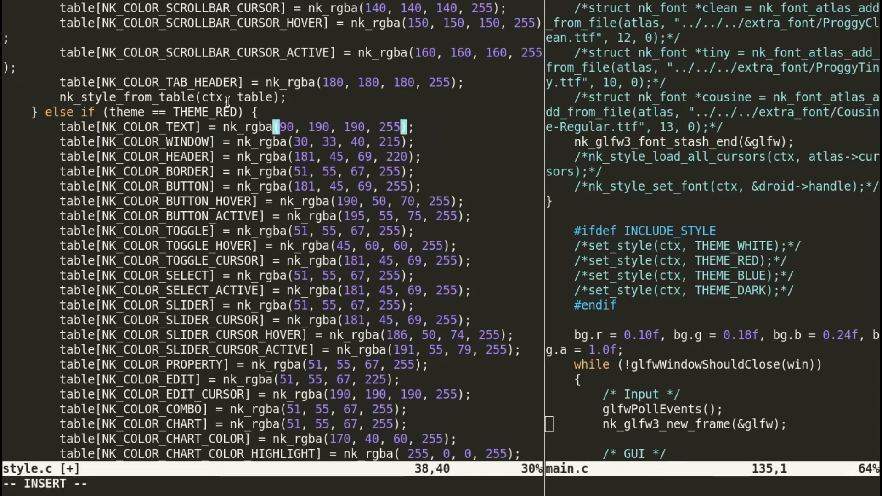
Set THEME_RED's NK_COLOR_TEXT to nk_rgba(0, 100, 255, 255), save, and rebuild/run the demo
text(0)
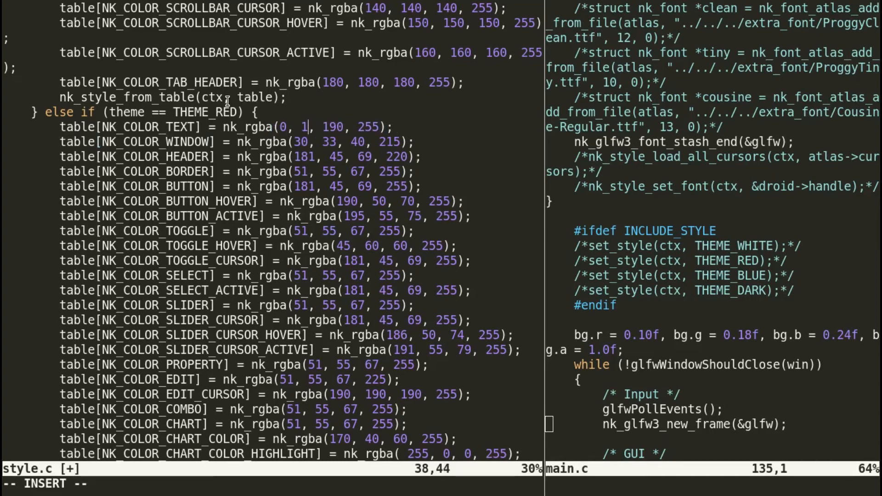
text(00)
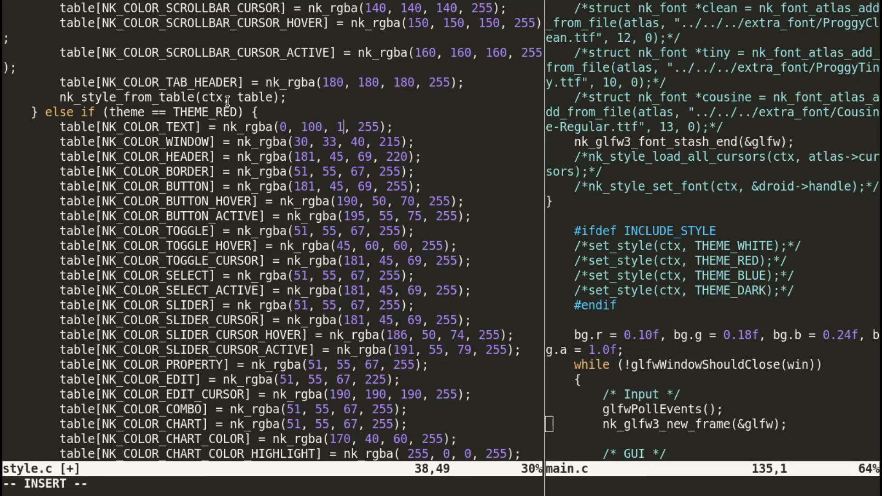
text(55)
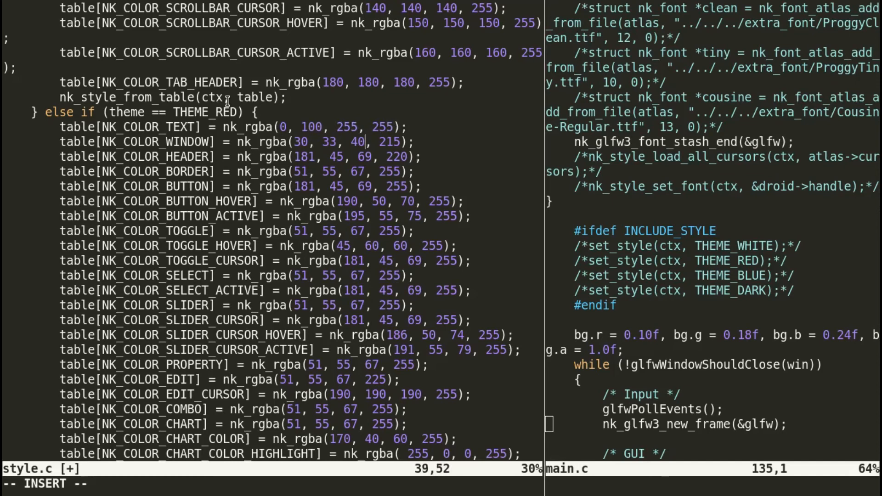
mouse_move(346, 216)
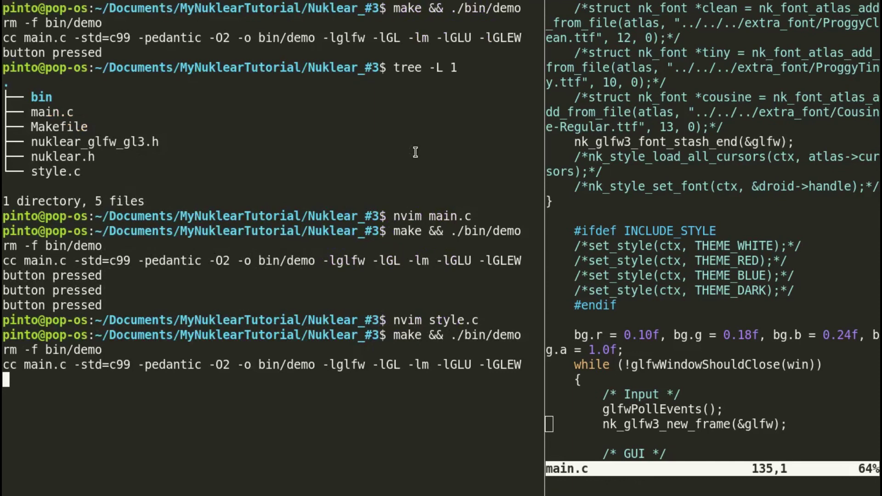
key(Return)
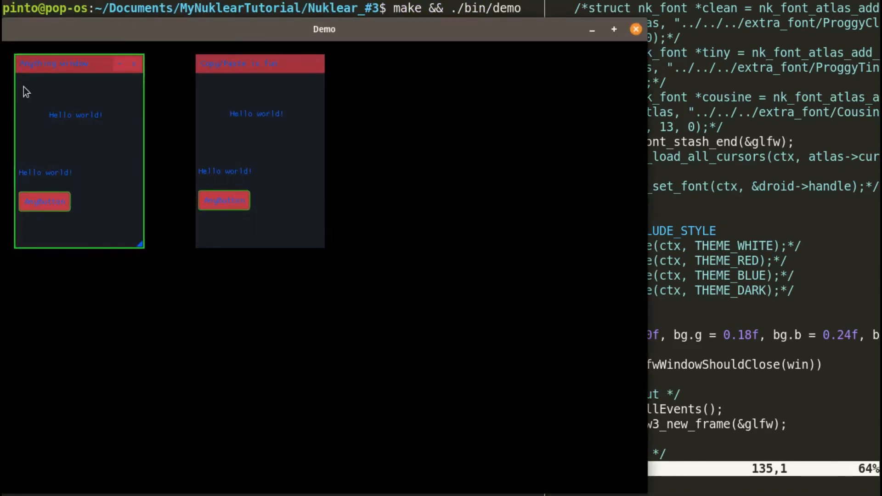
Drag the green-bordered Anything window by its red title bar lower and beside the other window
drag(54, 63, 138, 160)
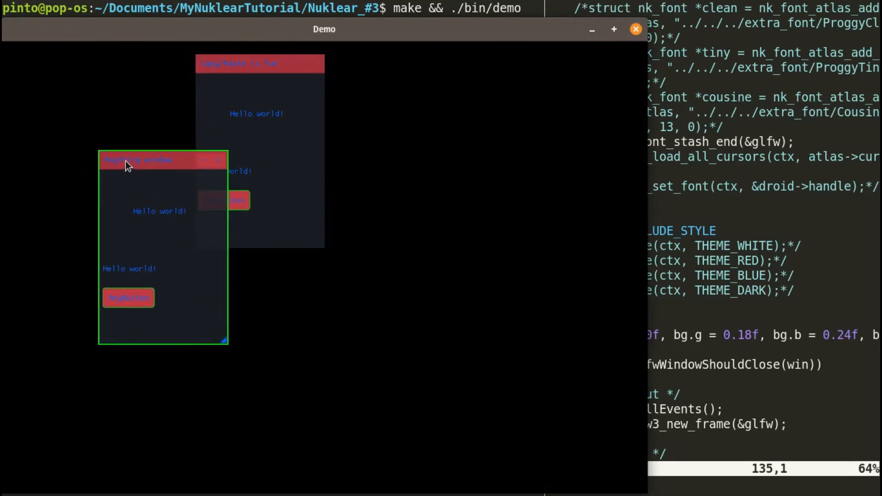
drag(138, 160, 145, 132)
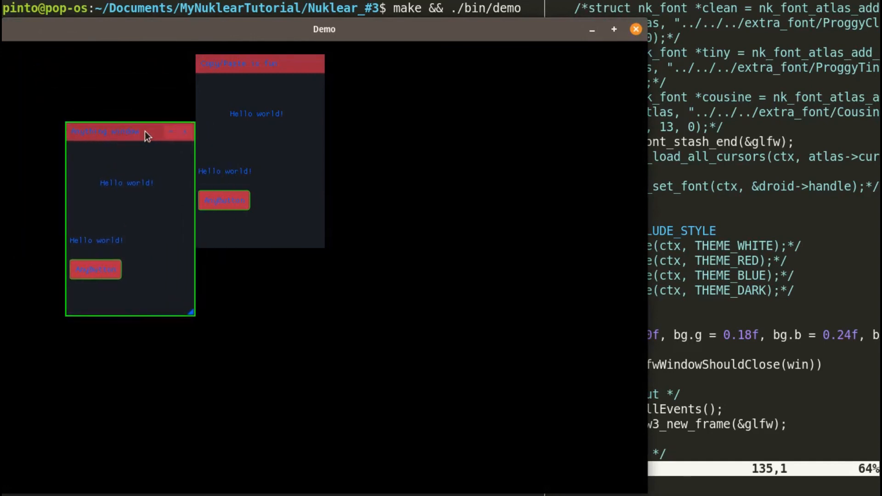
drag(143, 135, 163, 127)
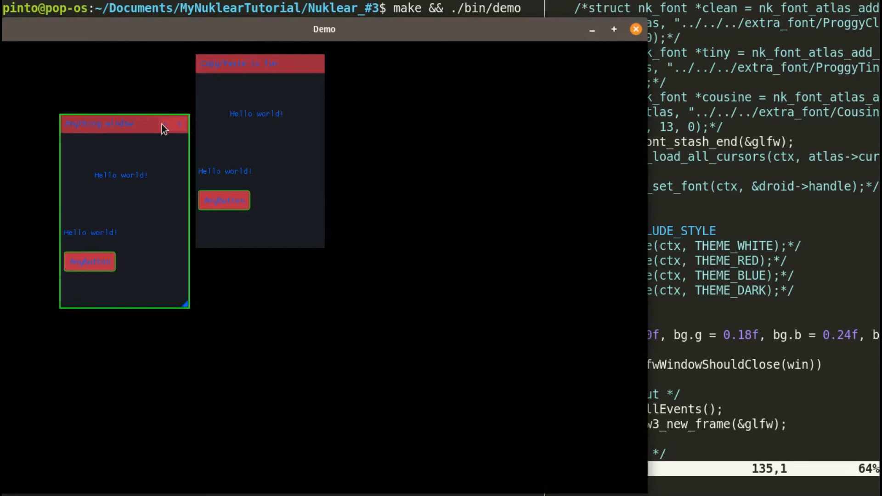
drag(164, 129, 140, 122)
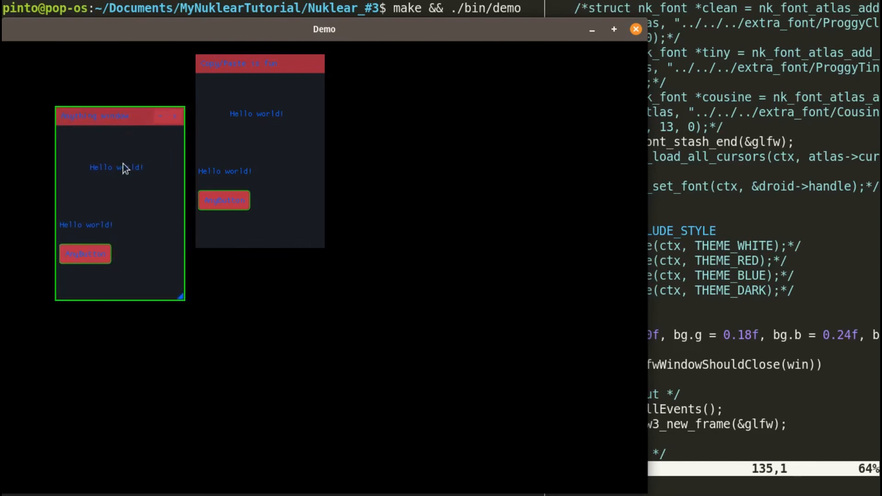
mouse_move(146, 135)
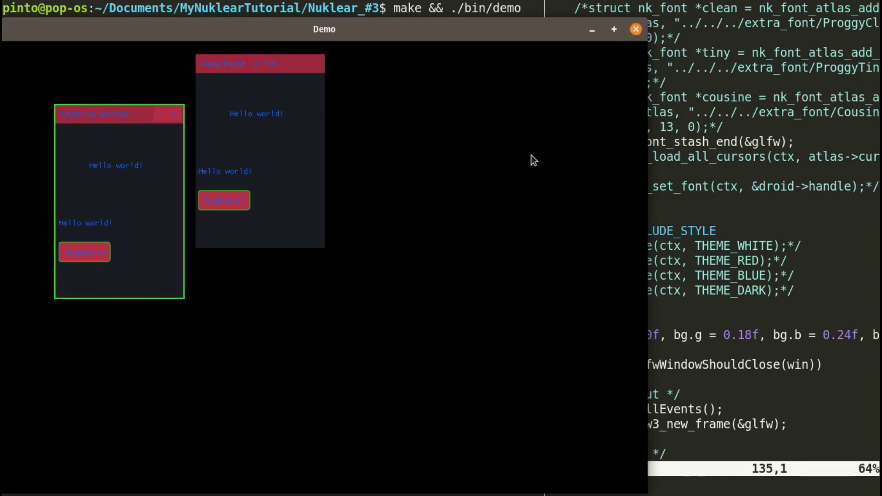
mouse_move(94, 213)
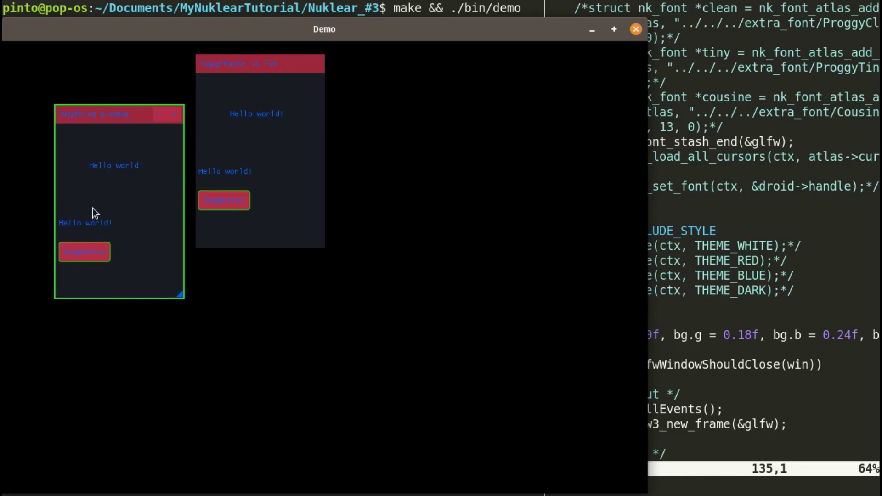
mouse_move(104, 208)
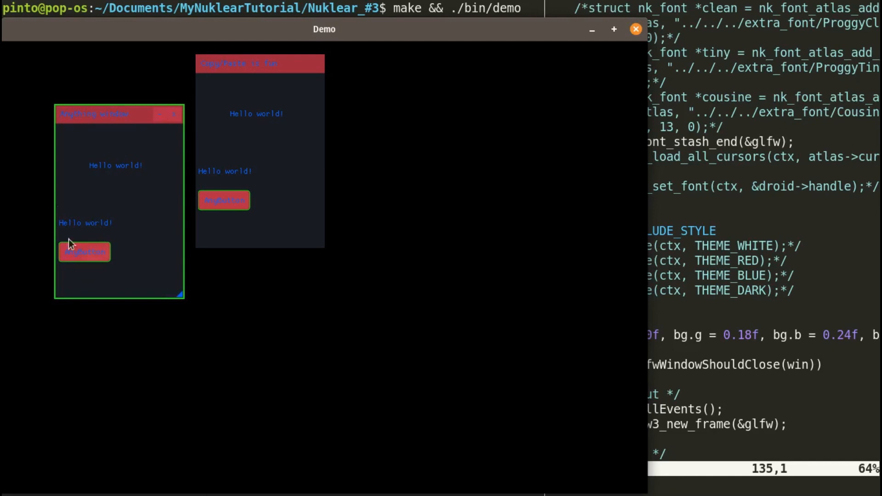
mouse_move(76, 228)
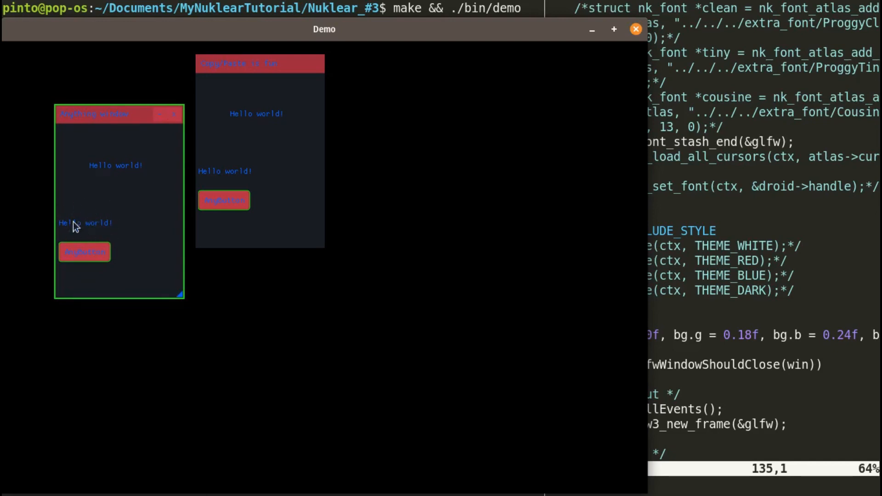
mouse_move(100, 202)
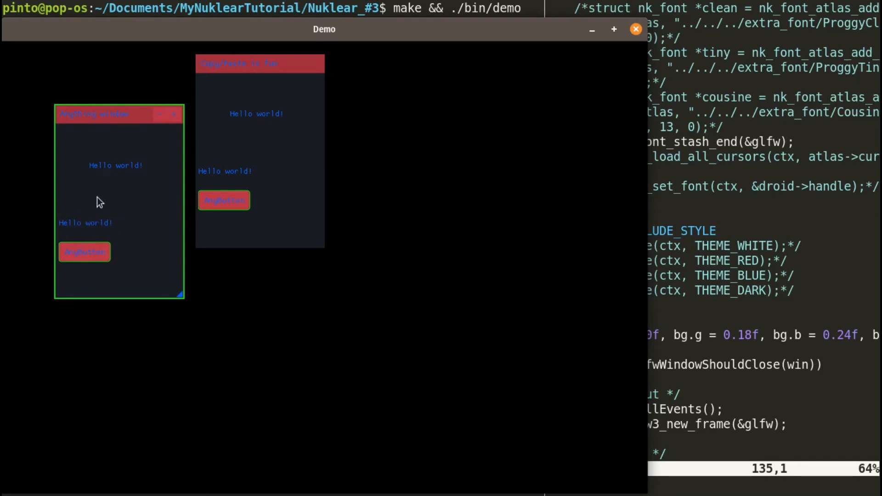
mouse_move(145, 158)
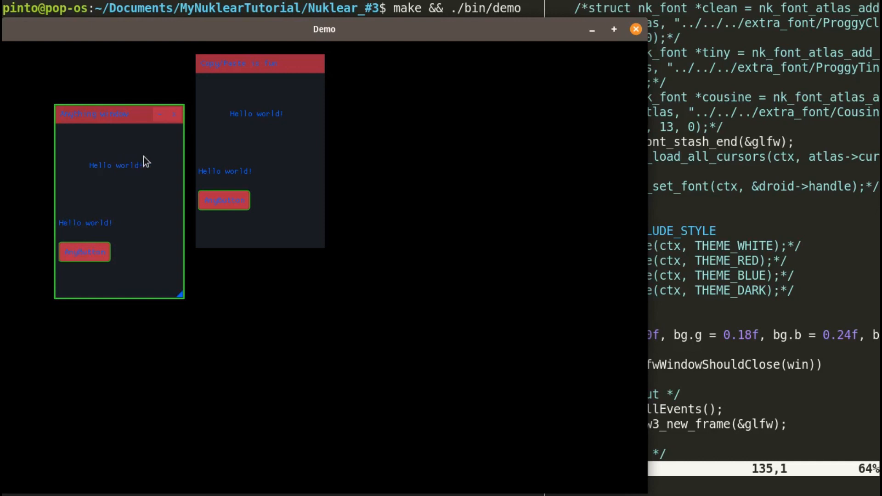